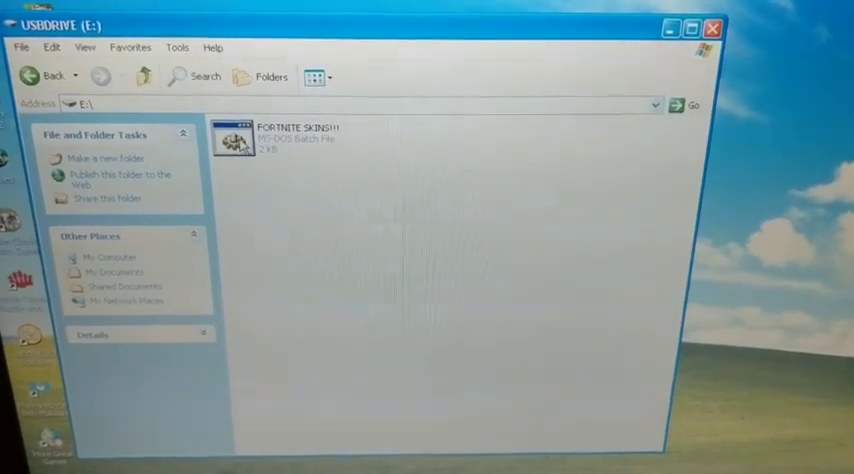
# Step: Launch the FORTNITE SKINS!!! batch file from E:\ so it runs in a Command Prompt window
pyautogui.doubleClick(234, 140)
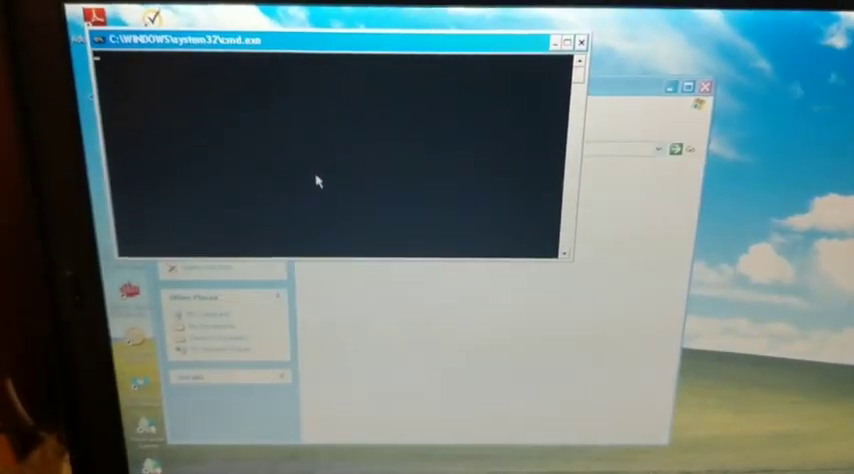